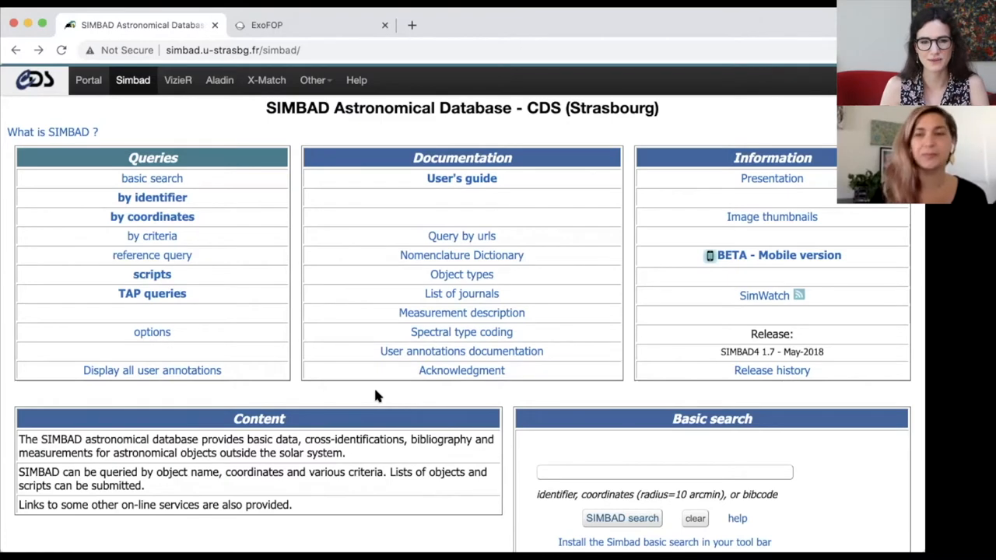
mouse_move(365, 399)
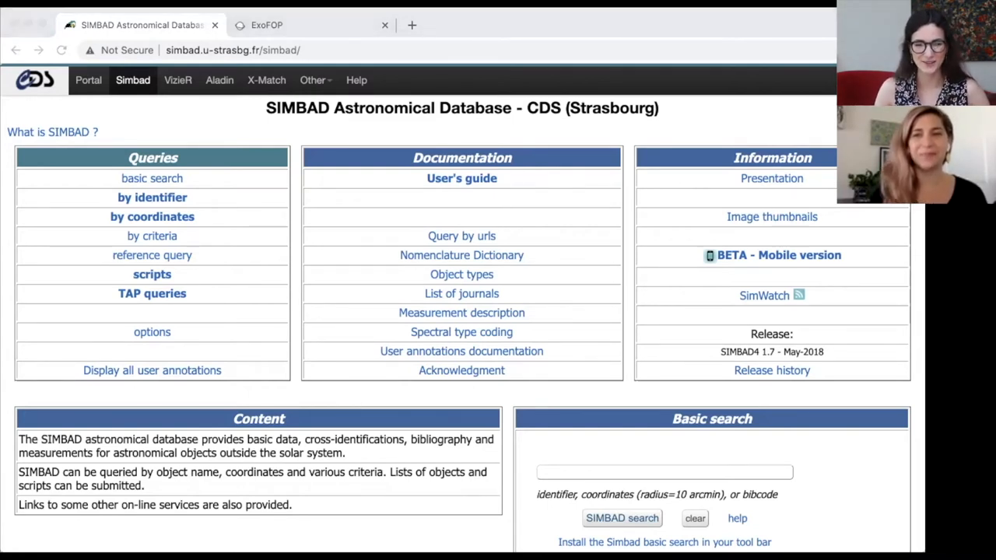
mouse_move(335, 312)
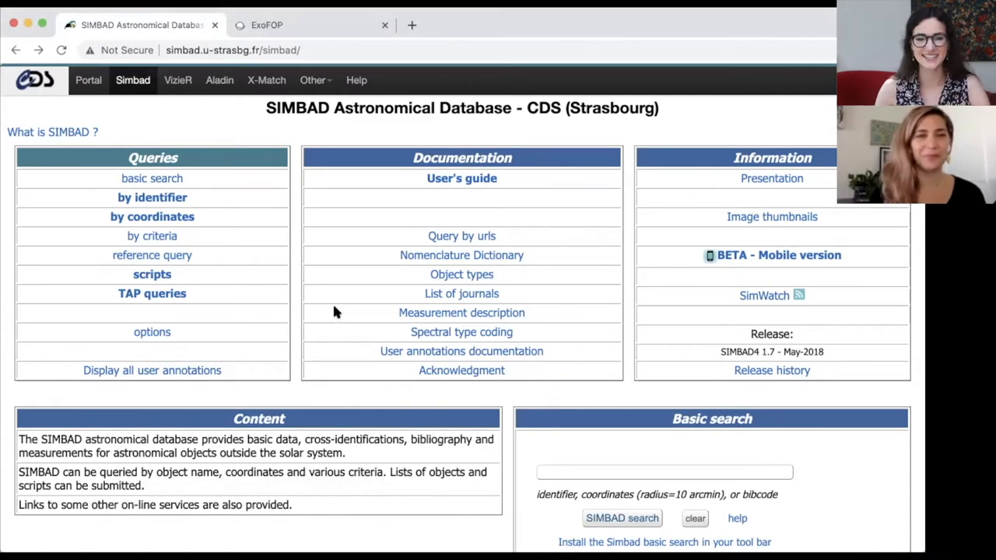
- Open SIMBAD's 'by identifier' query form from the home page
click(151, 197)
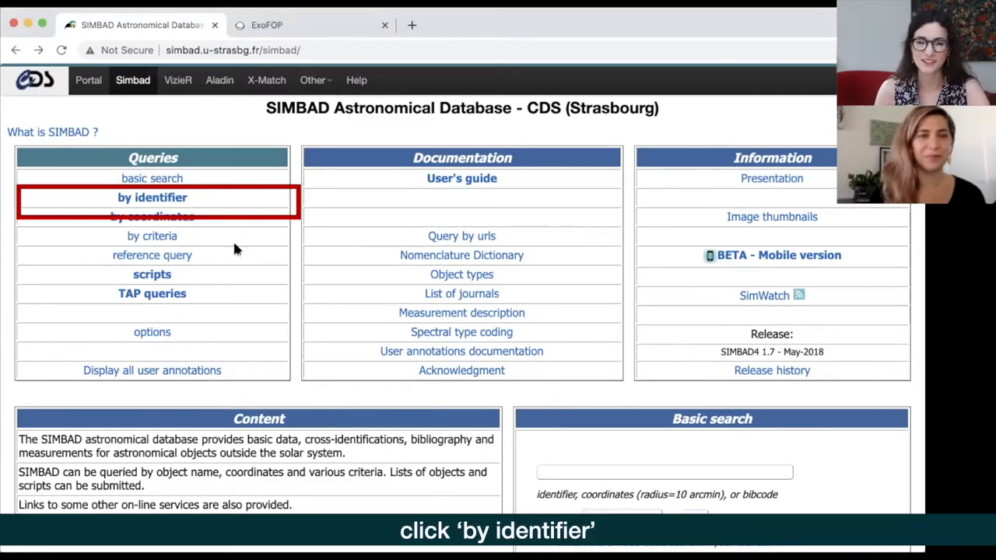
click(152, 197)
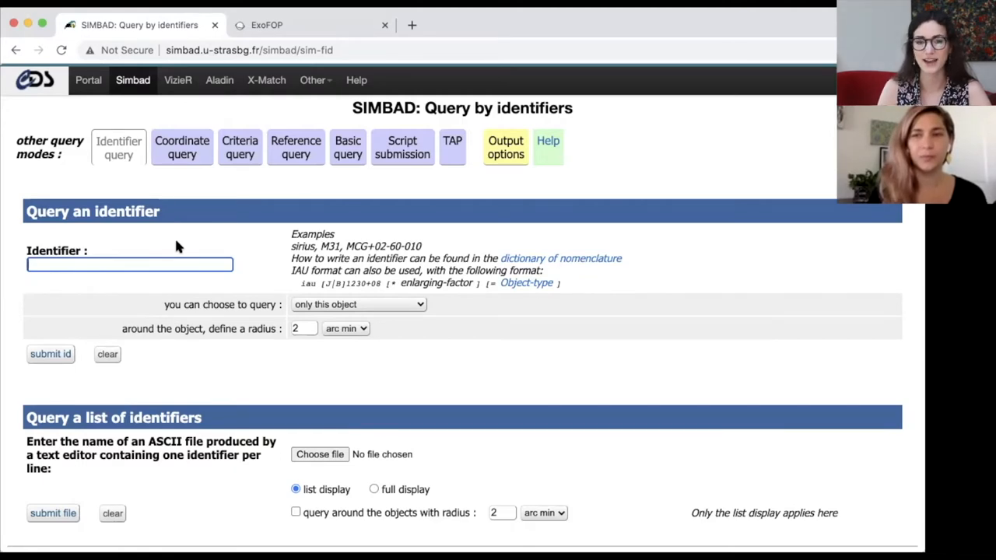
click(266, 25)
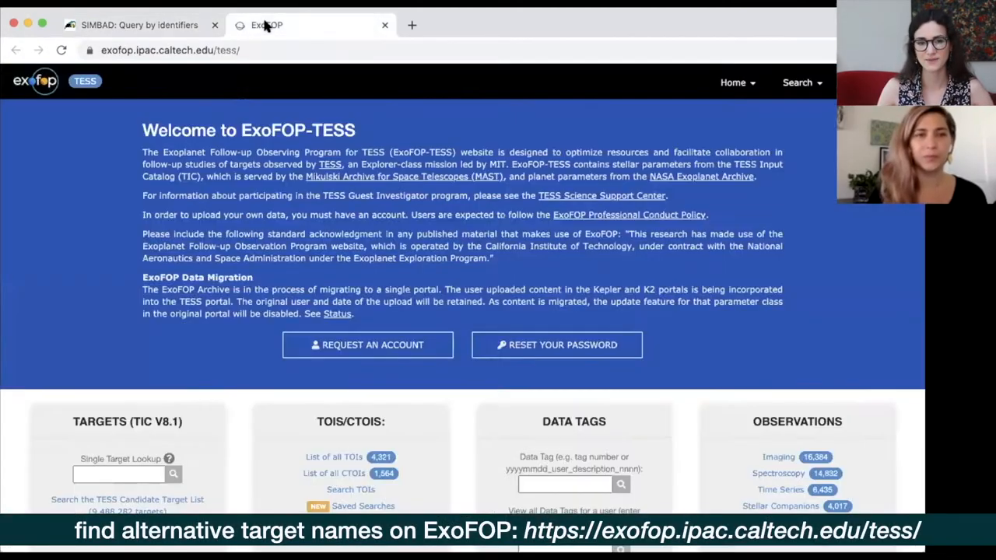
text(284475976)
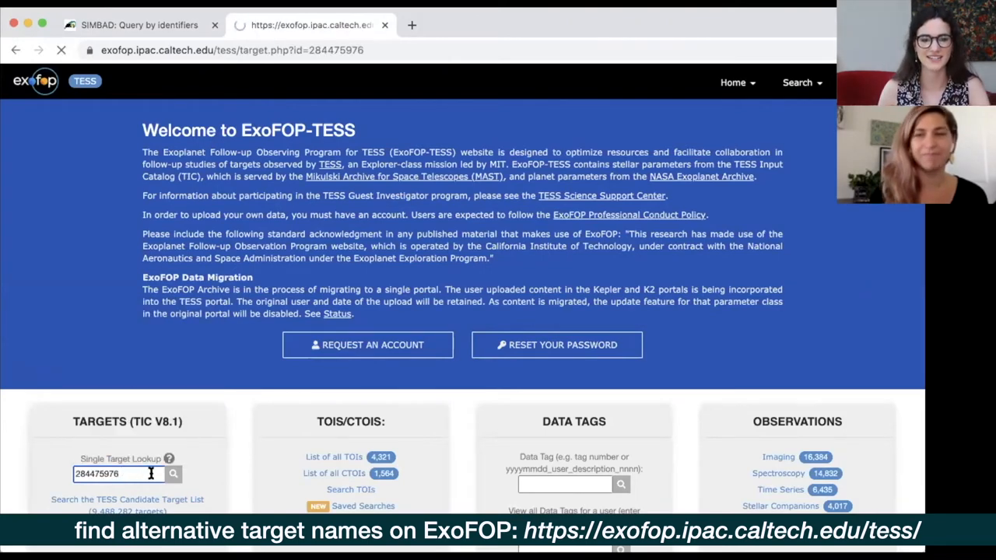
click(173, 474)
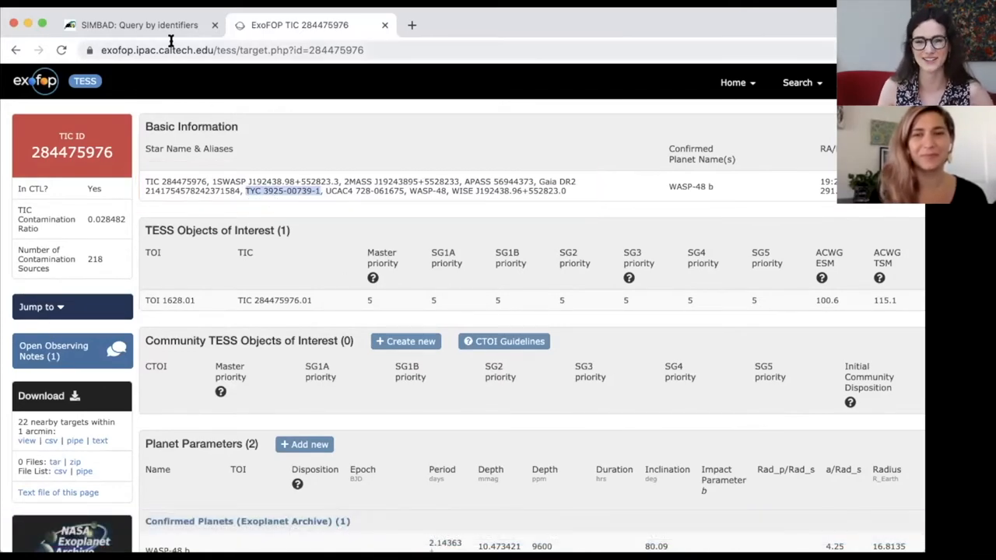
click(140, 24)
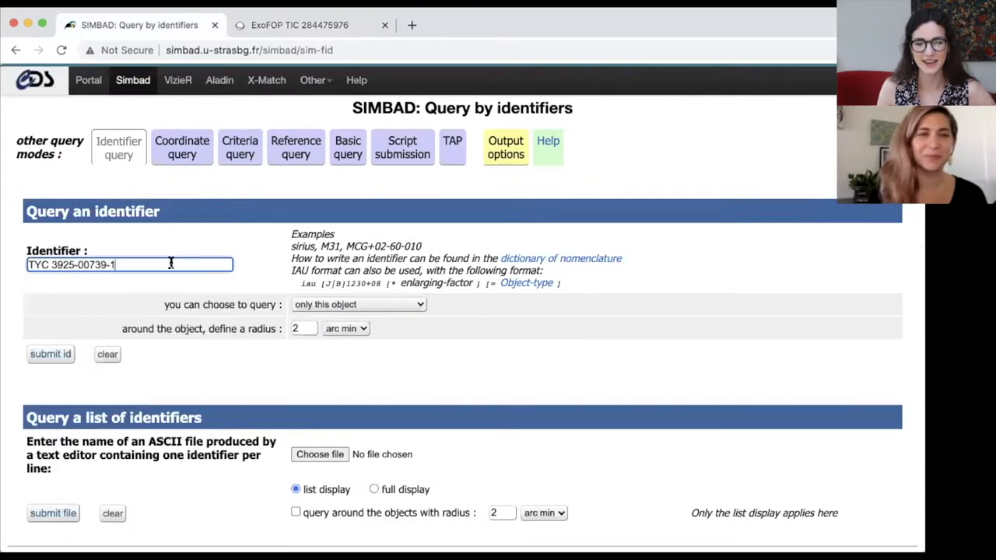
click(50, 354)
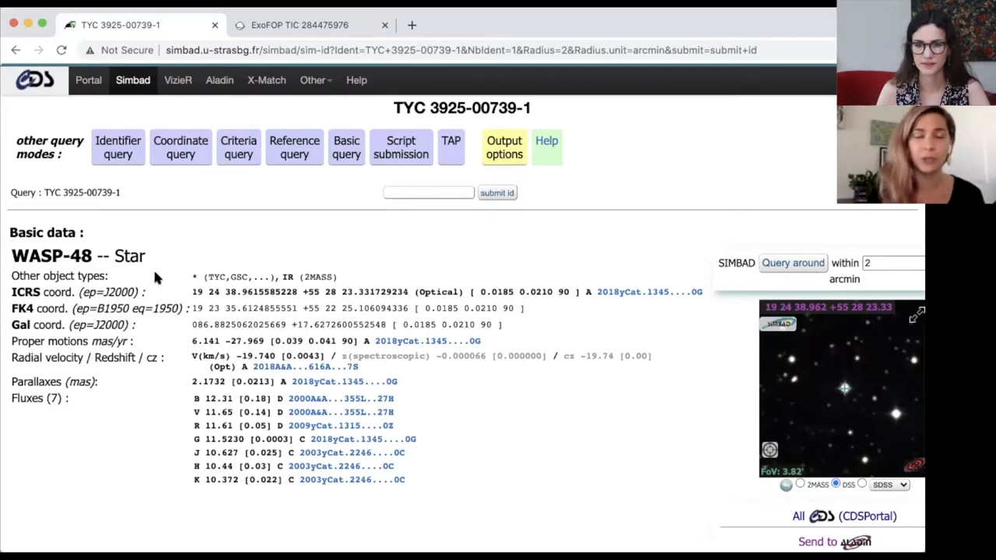
mouse_move(552, 444)
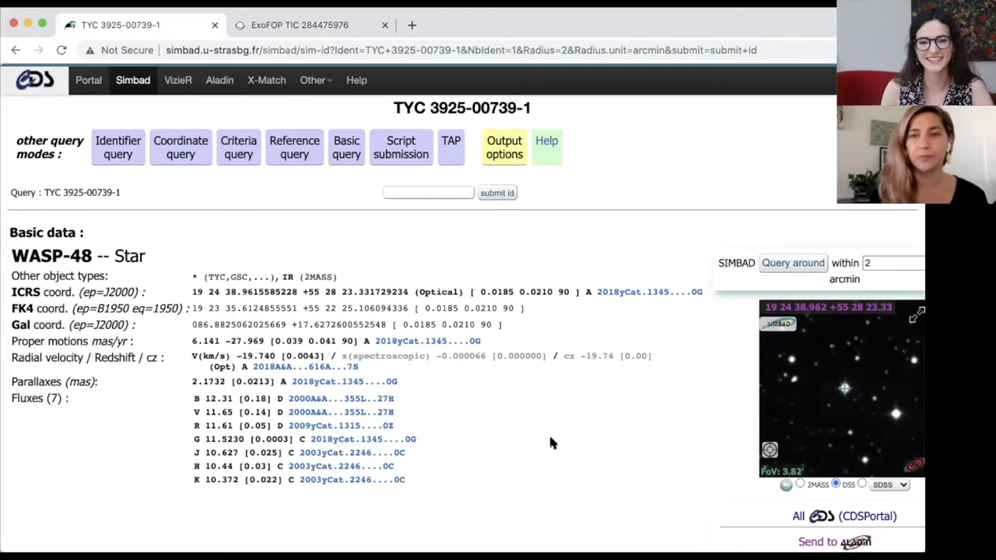
mouse_move(606, 470)
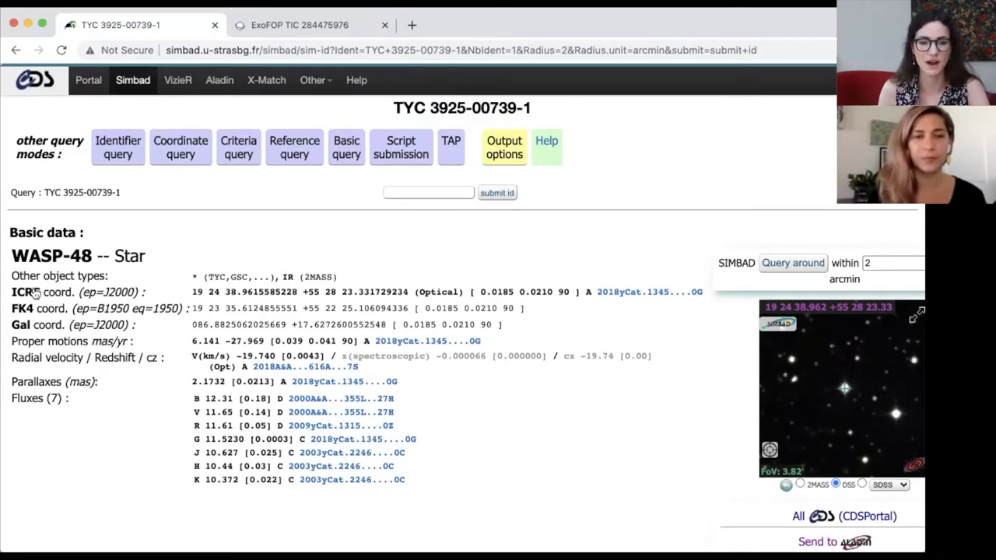
mouse_move(171, 498)
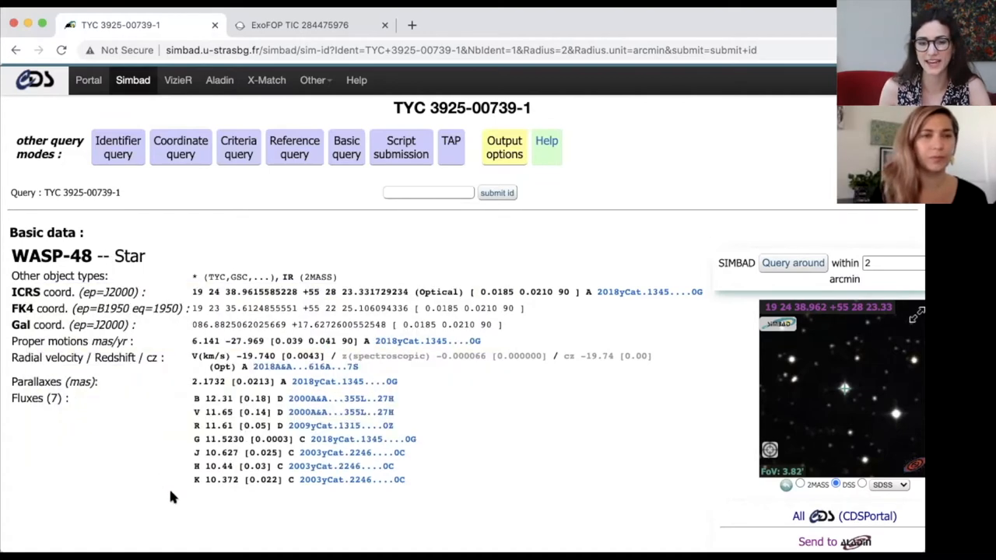
mouse_move(174, 504)
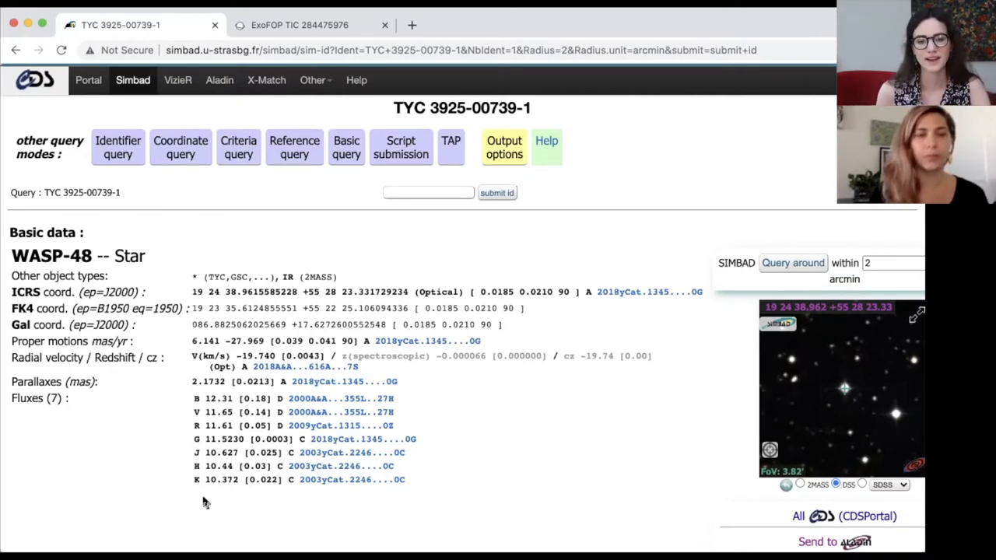
mouse_move(202, 511)
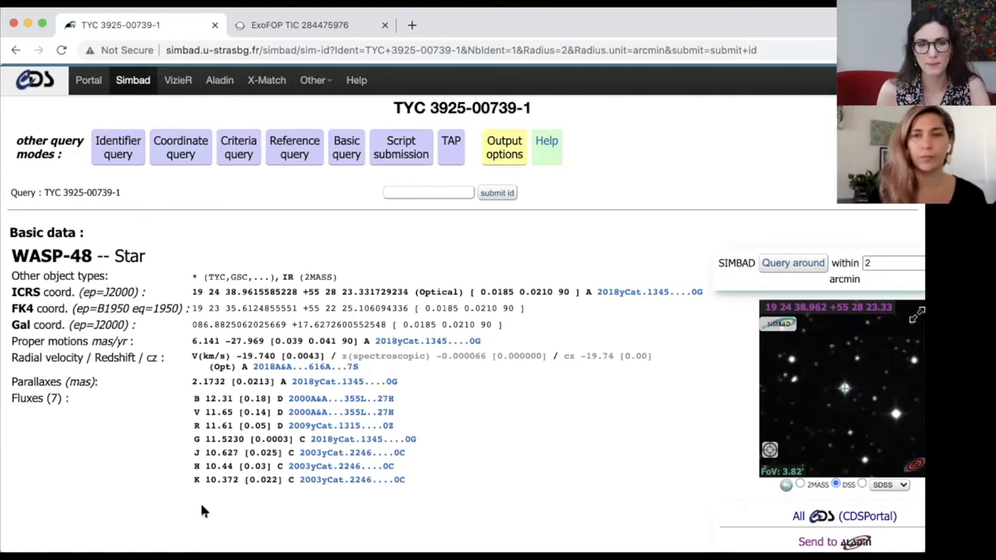
scroll(down, 3)
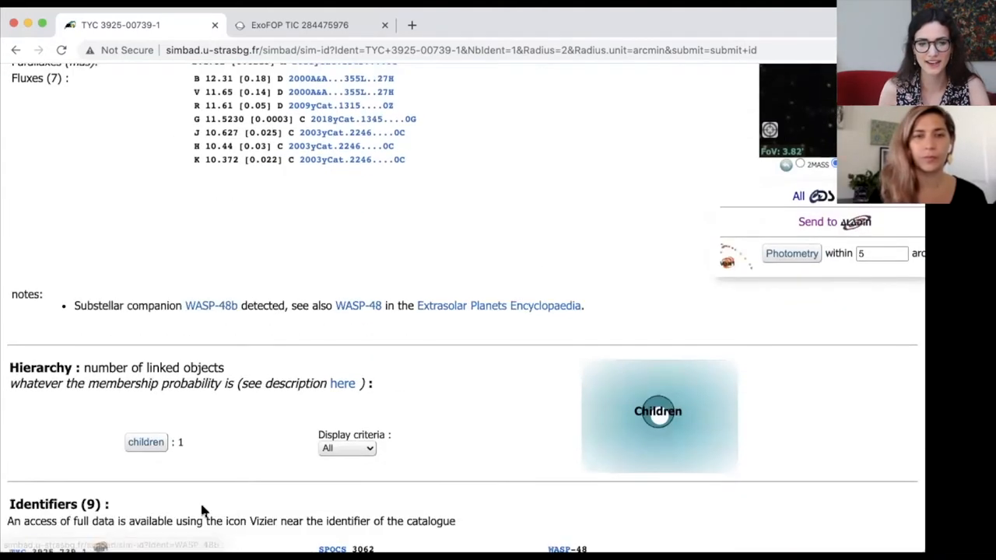
scroll(down, 3)
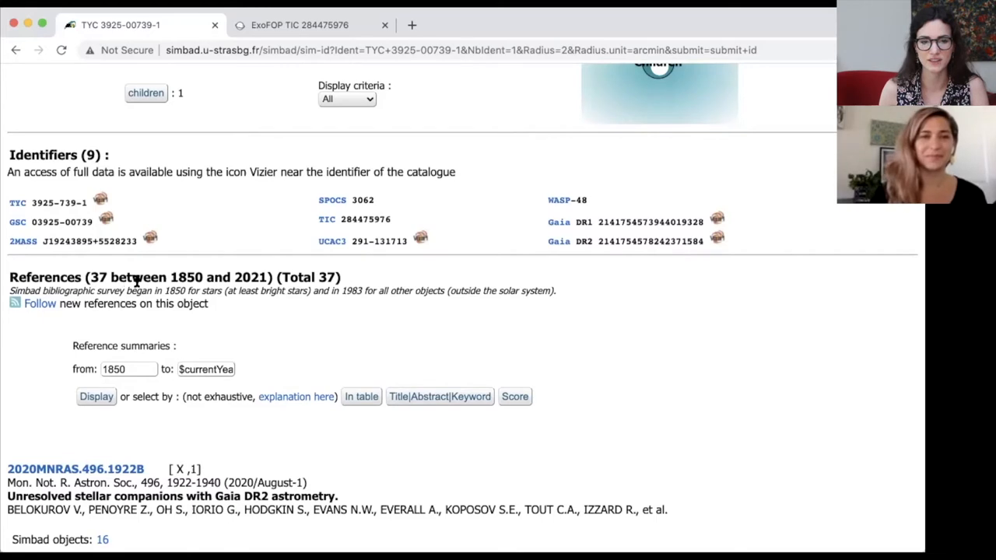
scroll(down, 3)
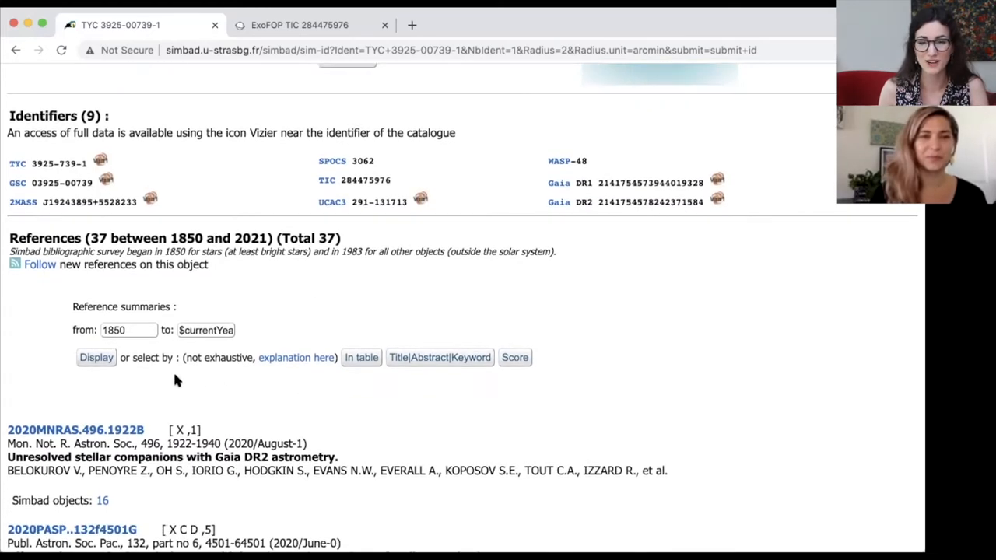
mouse_move(179, 391)
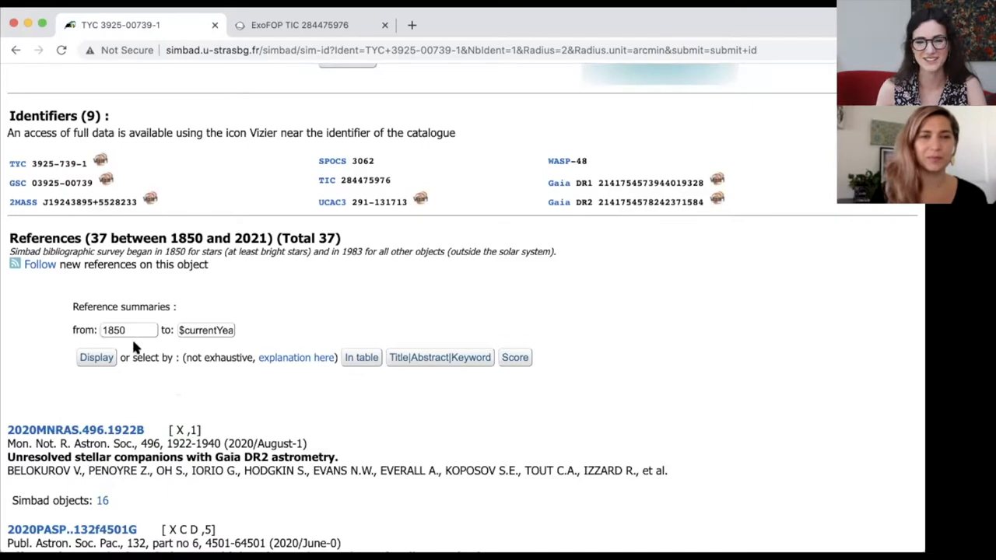
click(128, 330)
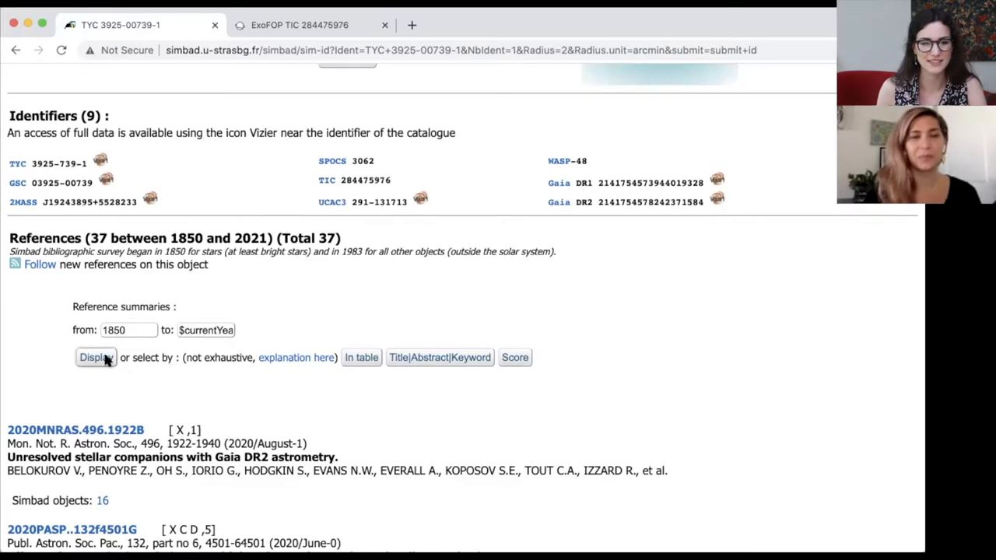
scroll(down, 3)
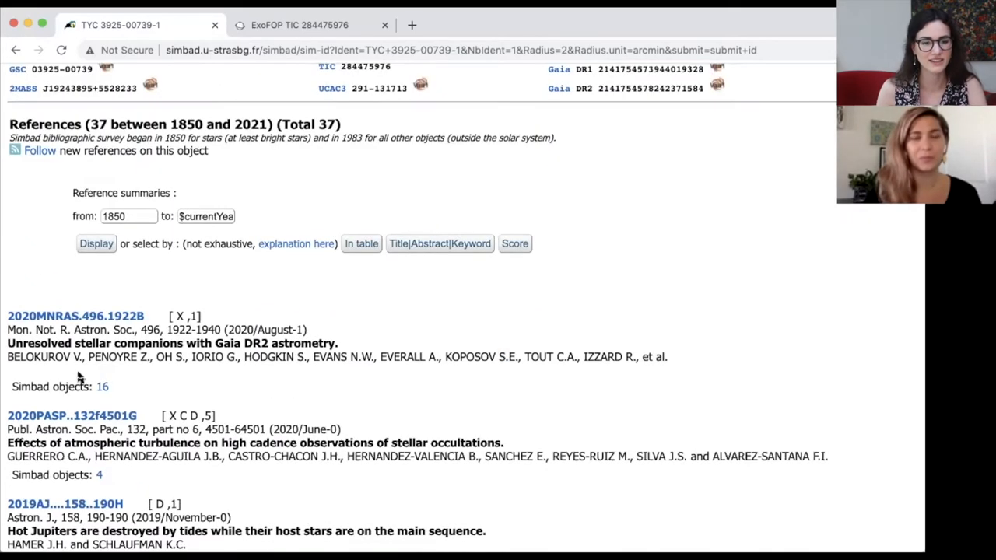
mouse_move(192, 379)
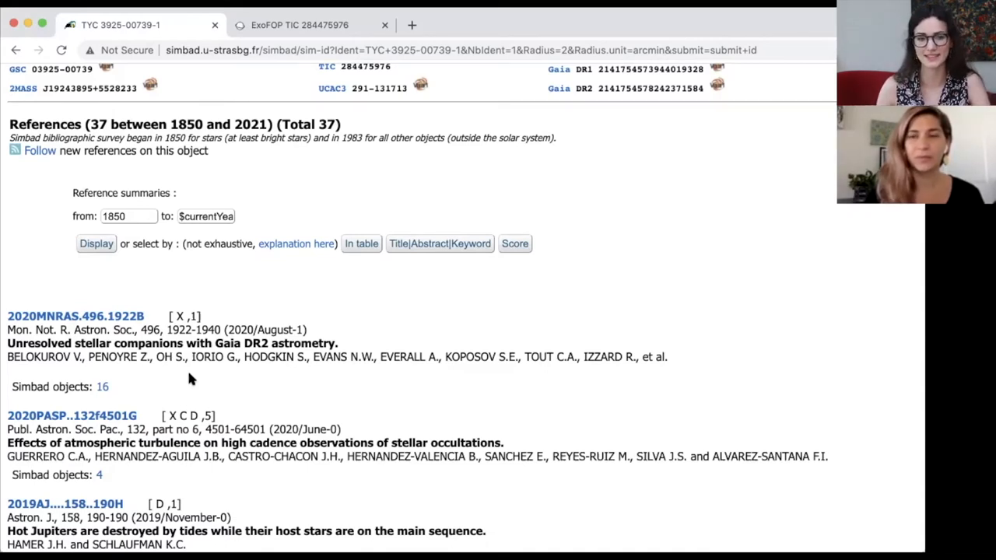
mouse_move(207, 393)
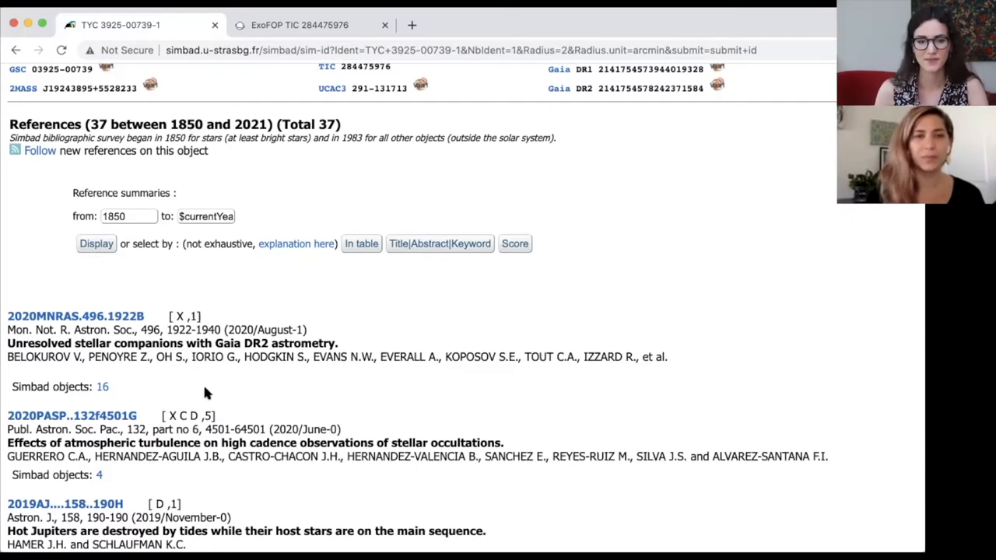
scroll(down, 3)
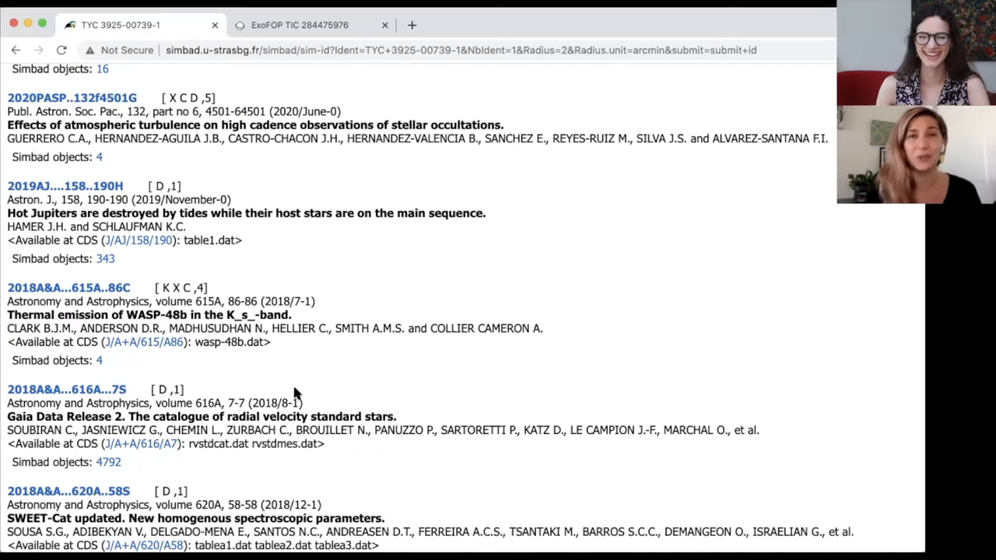
scroll(up, 3)
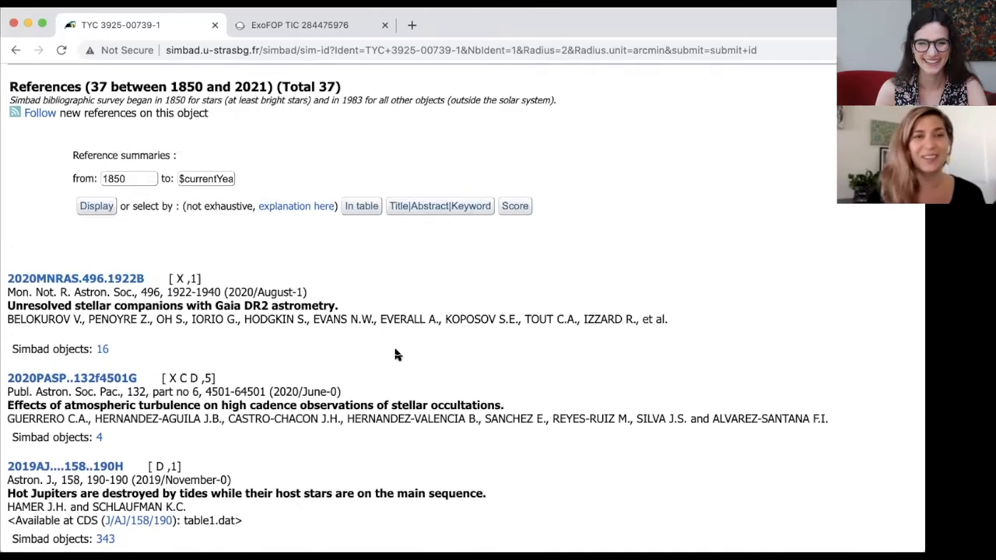
scroll(up, 3)
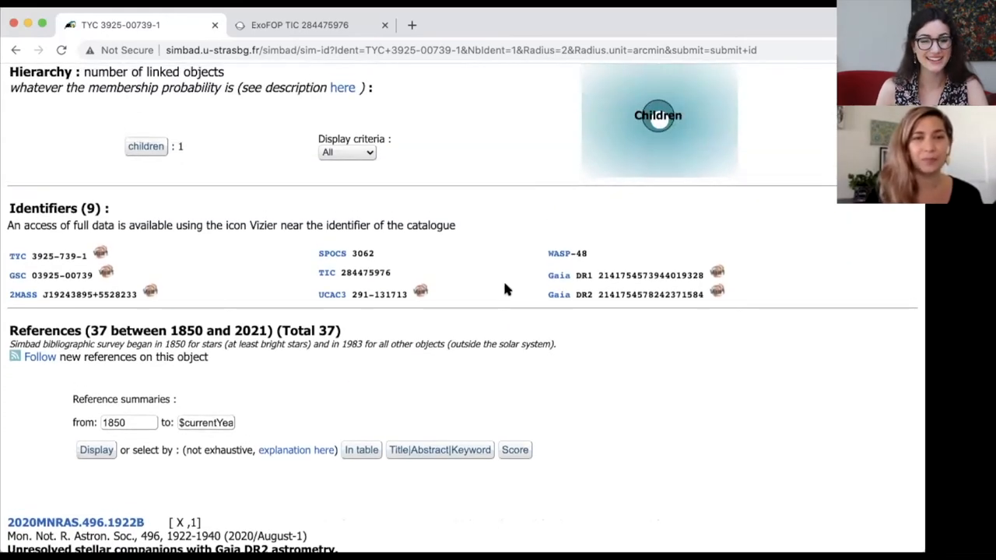
- Scroll the children listing to WASP-48b's basic data
scroll(up, 3)
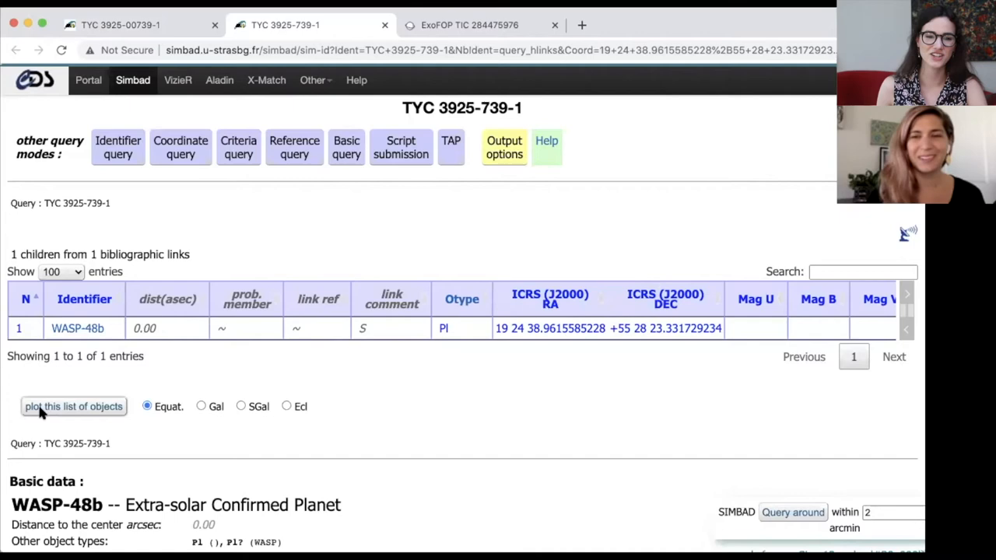
scroll(down, 3)
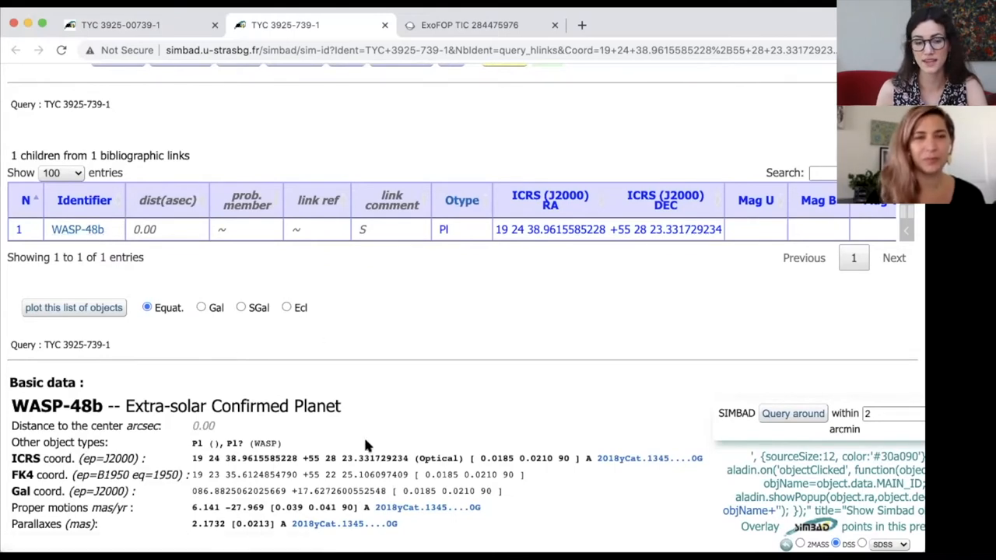
scroll(down, 3)
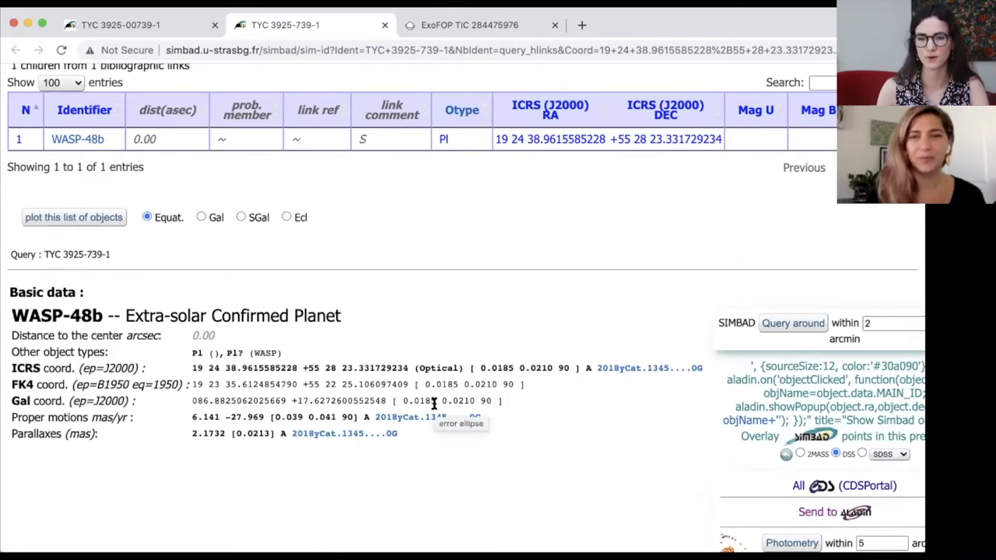
mouse_move(399, 281)
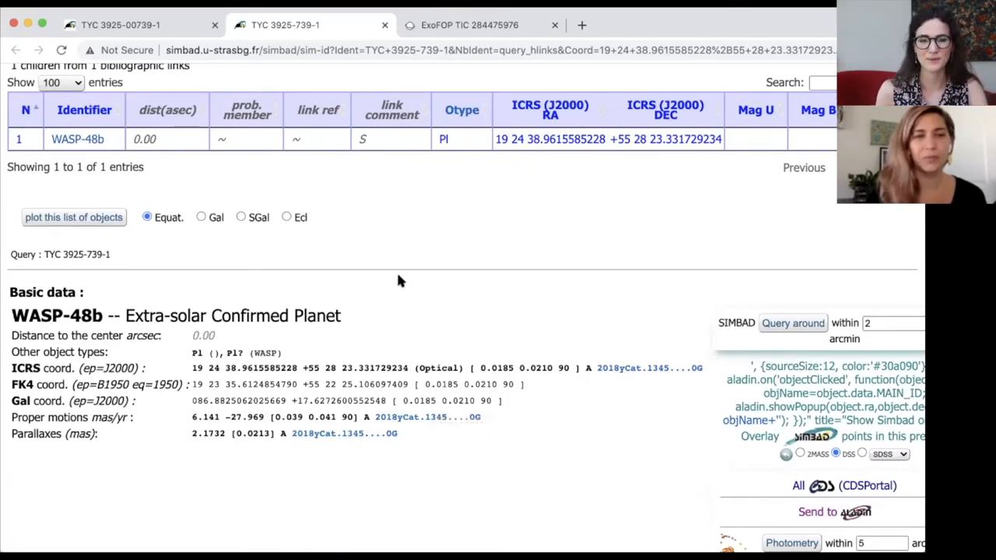
mouse_move(166, 164)
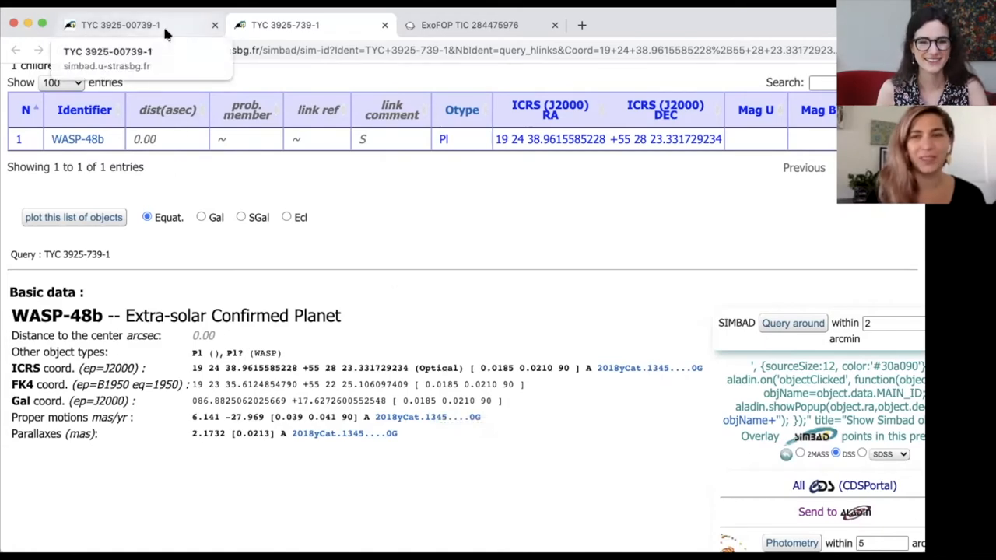
click(121, 25)
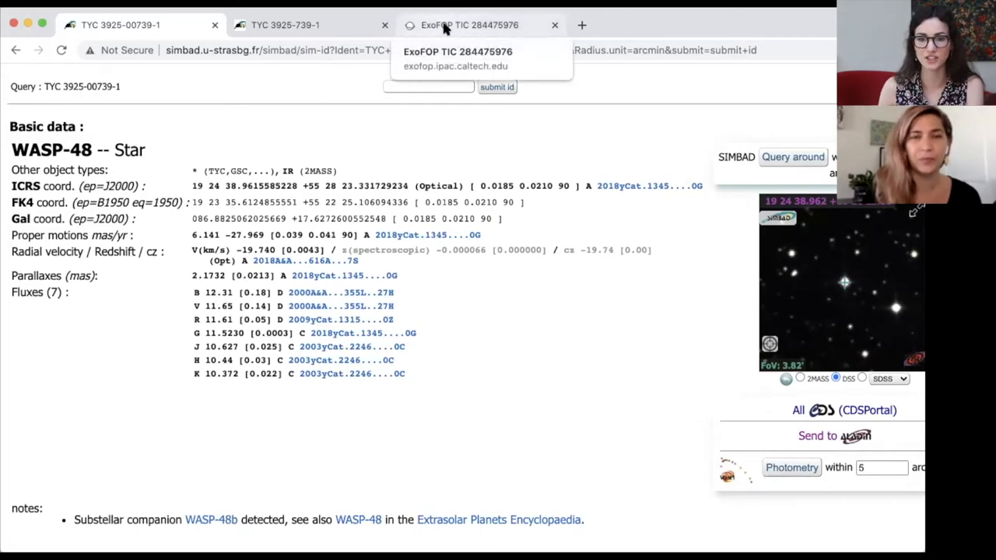
- Look up TIC 470710327 in ExoFOP's single target search
click(467, 25)
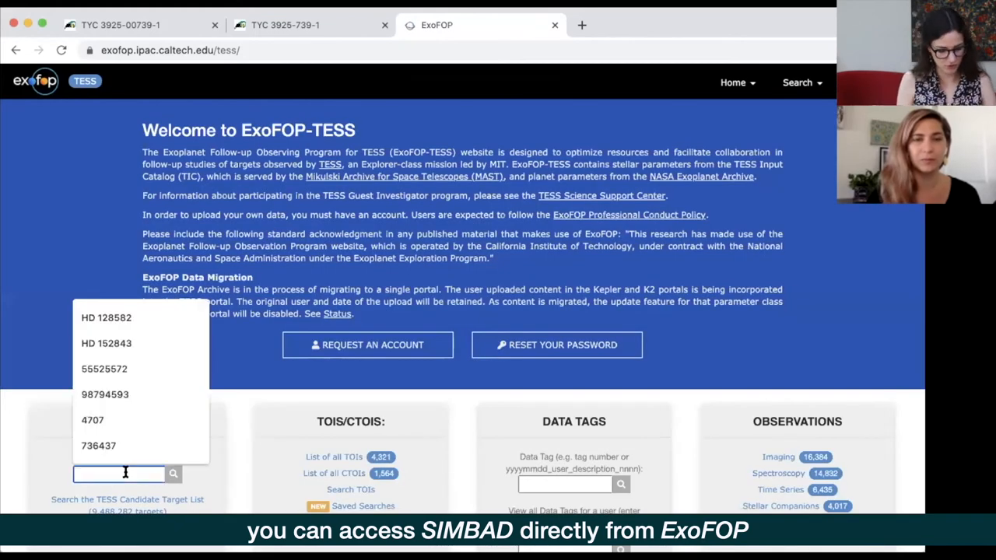
text(470710327)
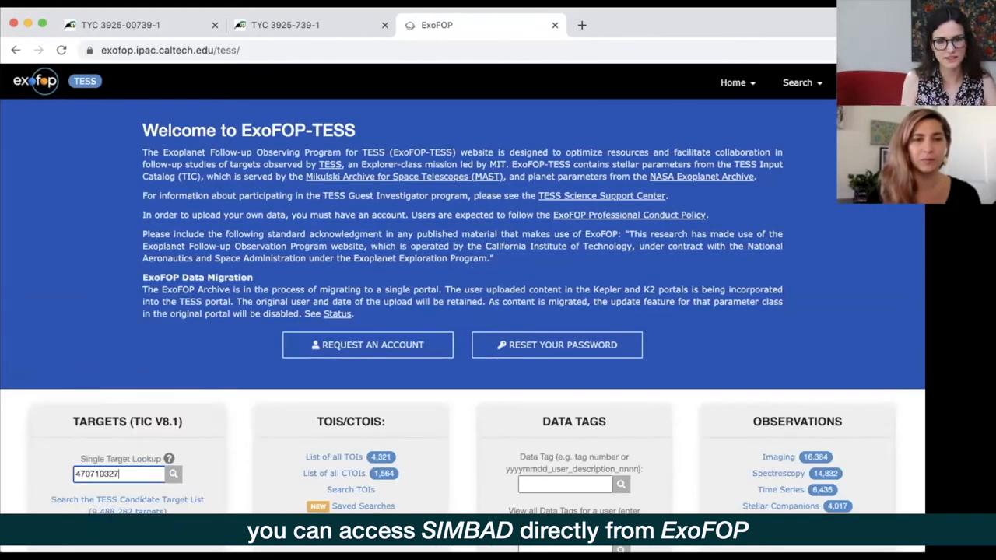
click(172, 474)
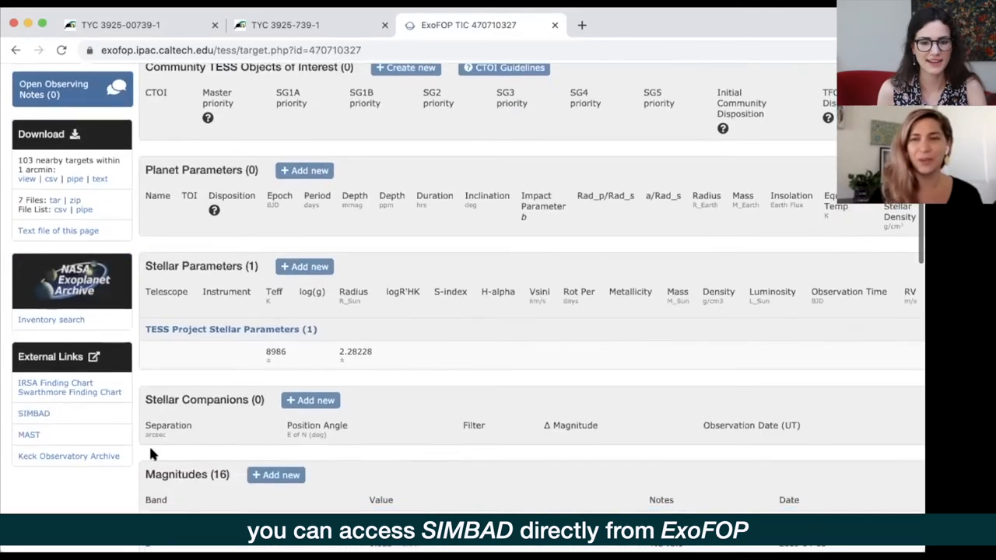
mouse_move(83, 423)
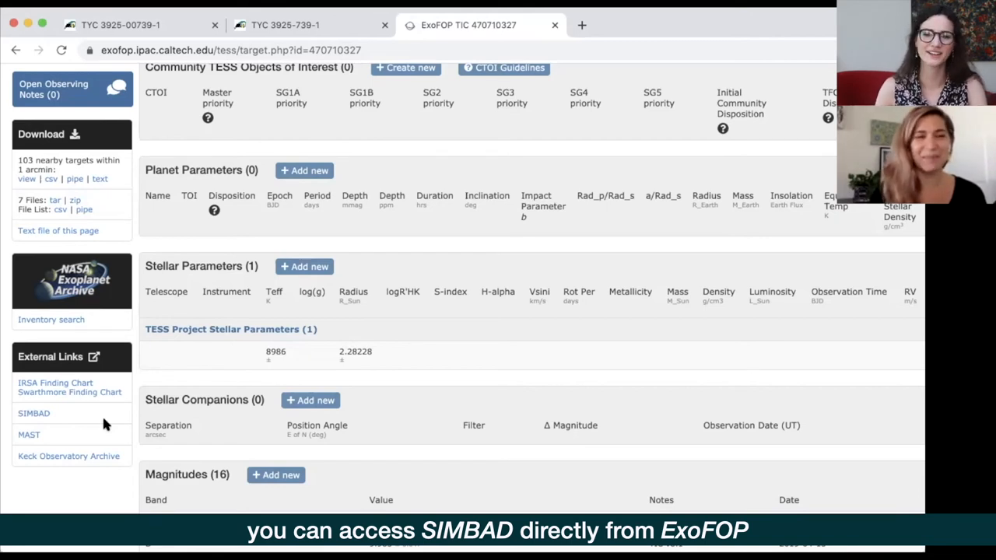
mouse_move(119, 424)
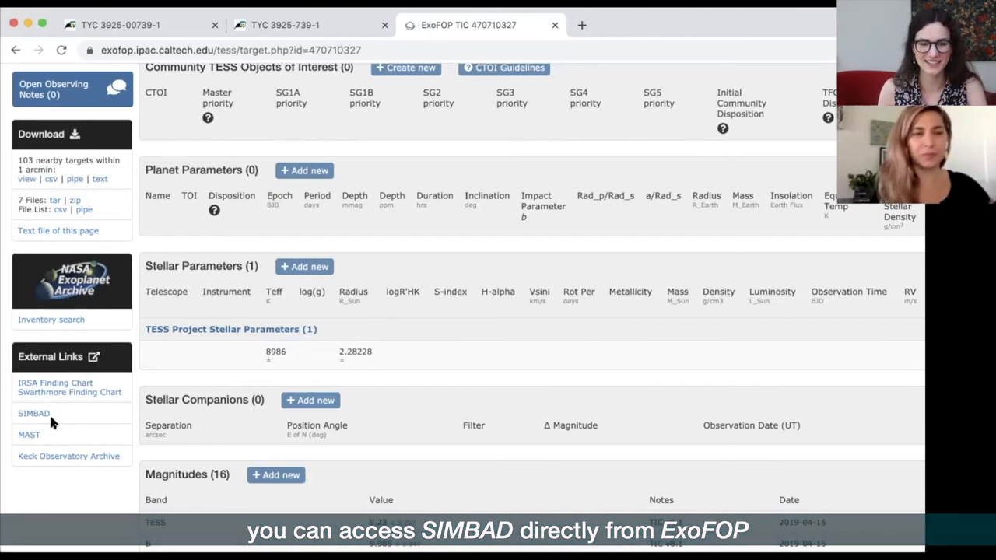
- Search SIMBAD around the target's coordinates and open eclipsing binary BD+61 2536
click(33, 413)
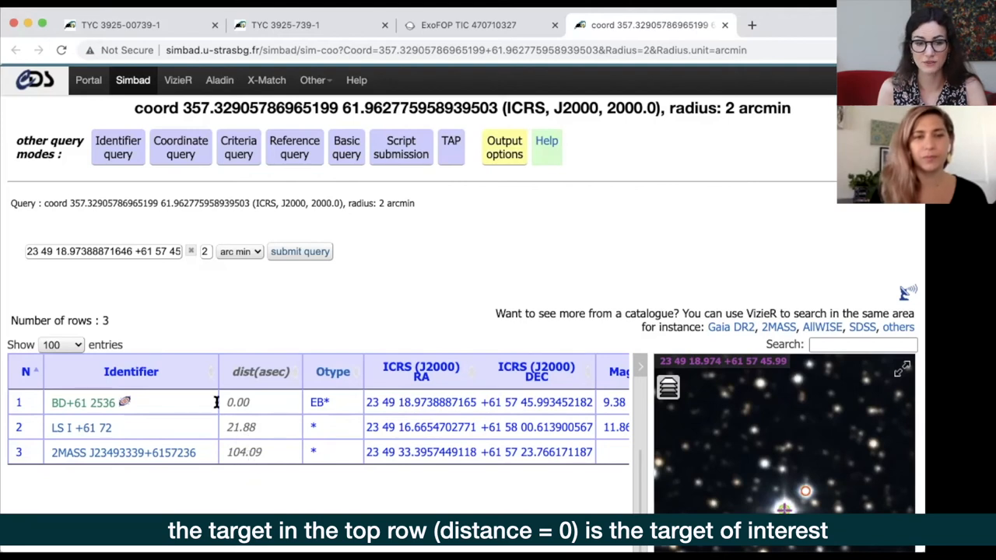
click(82, 402)
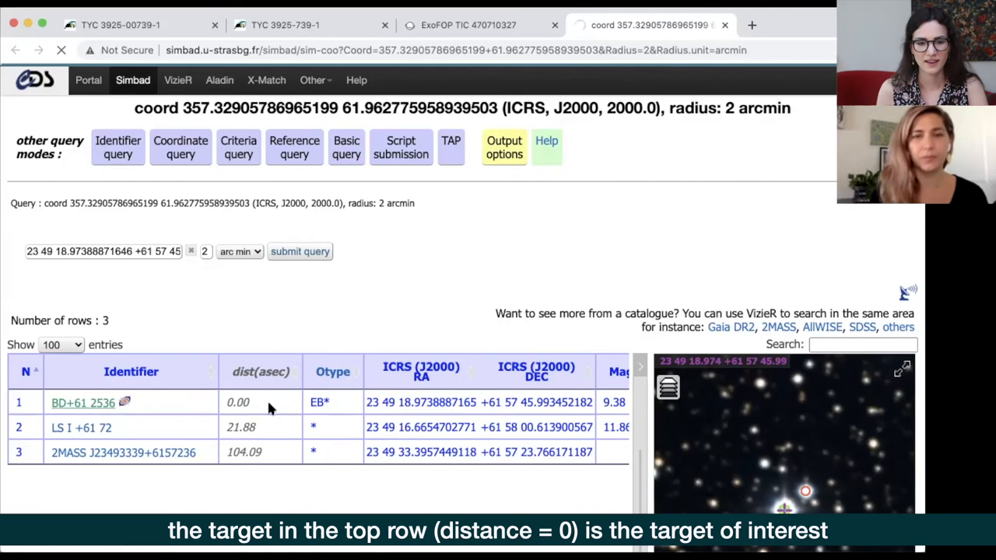
click(83, 402)
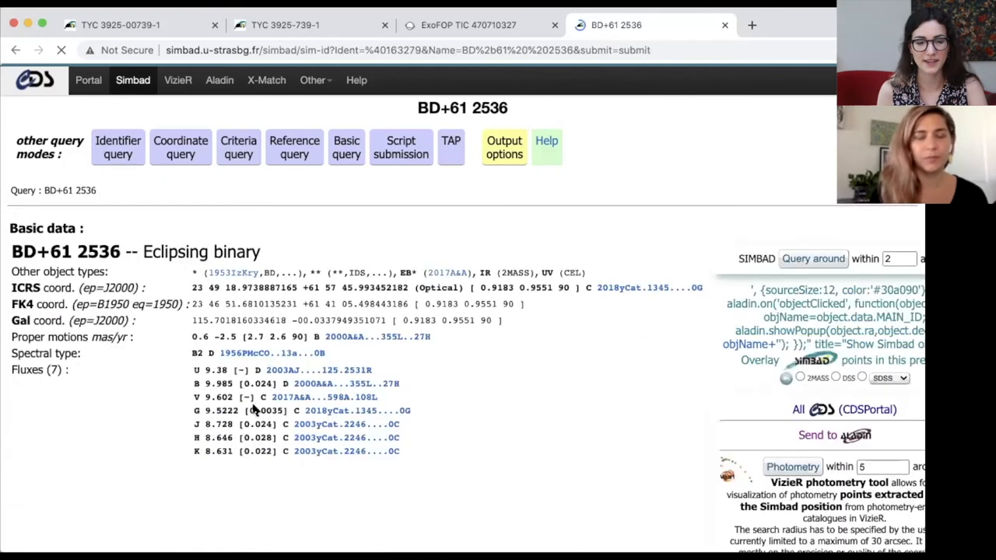